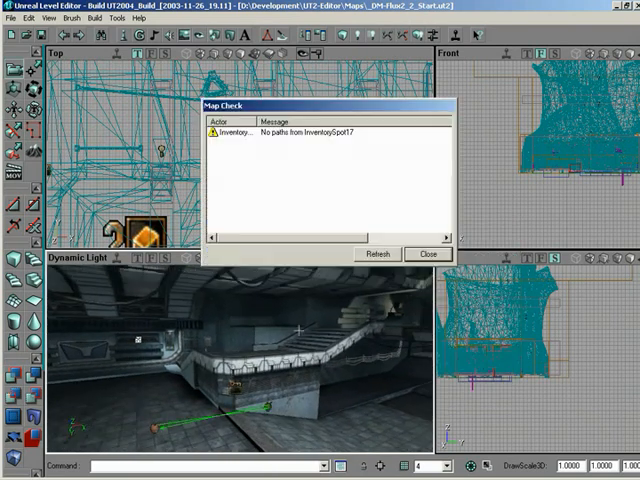
# Dismiss the Map Check report about missing paths from an inventory spot.
pyautogui.click(429, 254)
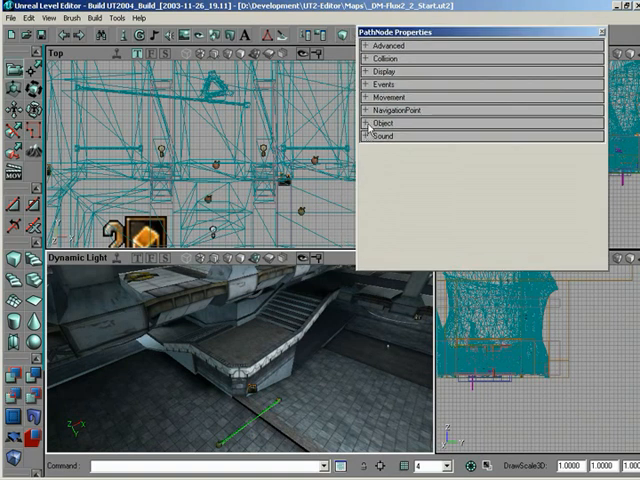
# Expand Object and NavigationPoint and enter 'PathNode29' as the first forced path.
pyautogui.click(374, 124)
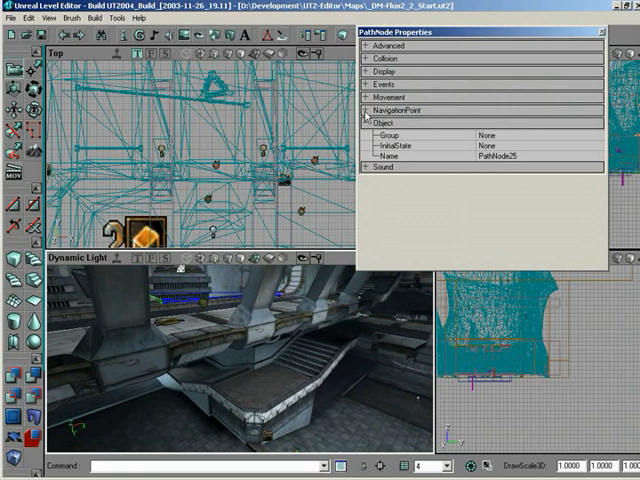
pyautogui.click(378, 111)
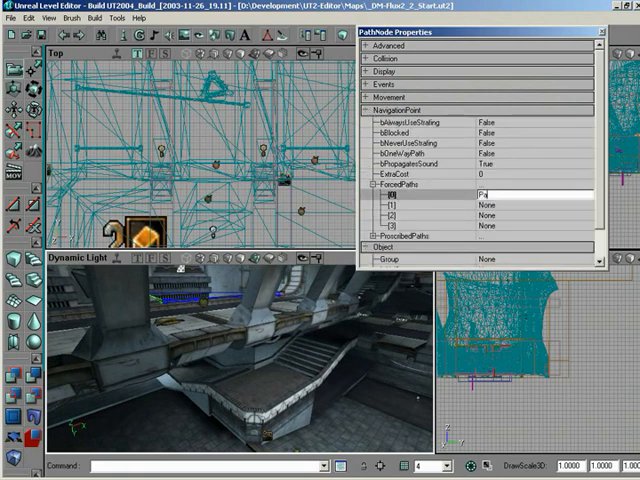
pyautogui.write('PathNode29')
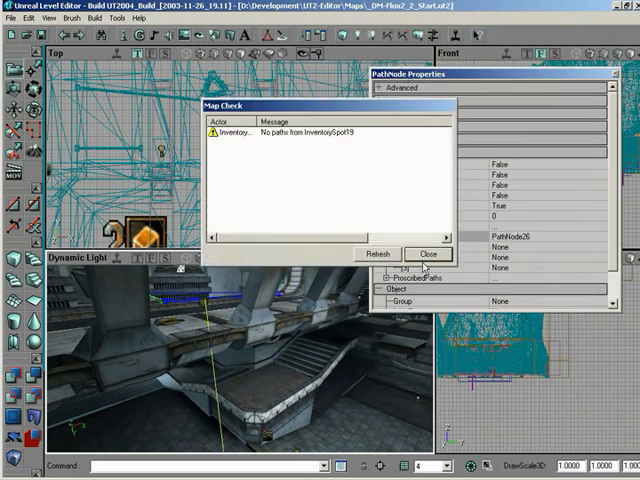
# Dismiss both Map Check reports, including the one flagging InventorySpot23.
pyautogui.click(429, 254)
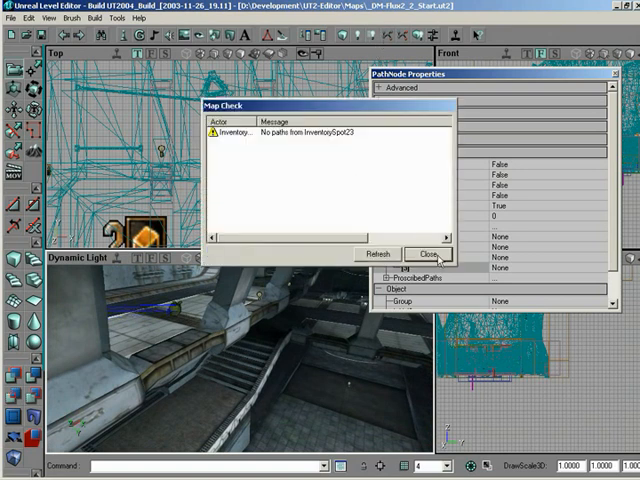
pyautogui.click(432, 254)
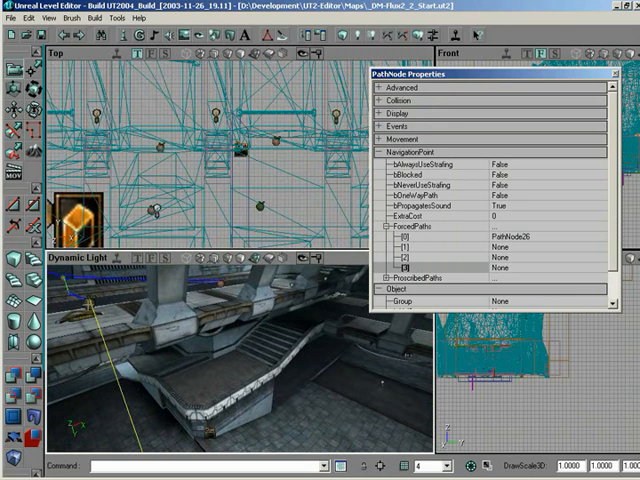
# Rebuild the AI paths and dismiss the Map Check report flagging InventorySpot27.
pyautogui.click(540, 249)
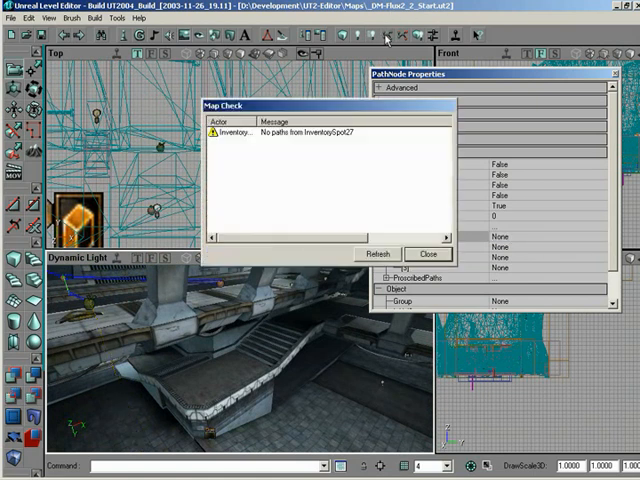
pyautogui.click(429, 253)
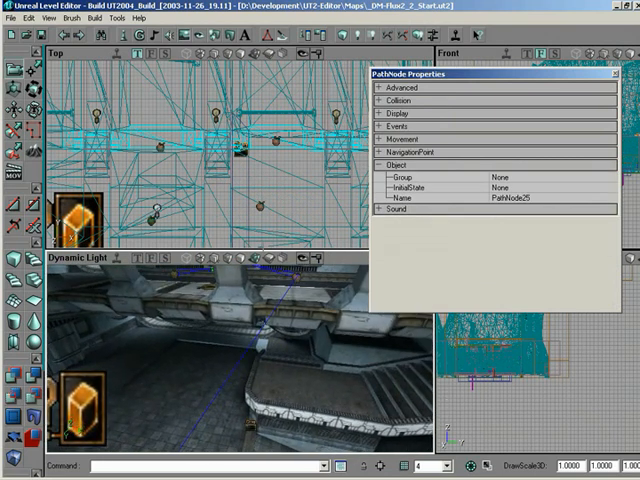
# Check the four empty ForcedPaths slots, dismiss the InventorySpot31 report, and rebuild paths.
pyautogui.click(387, 152)
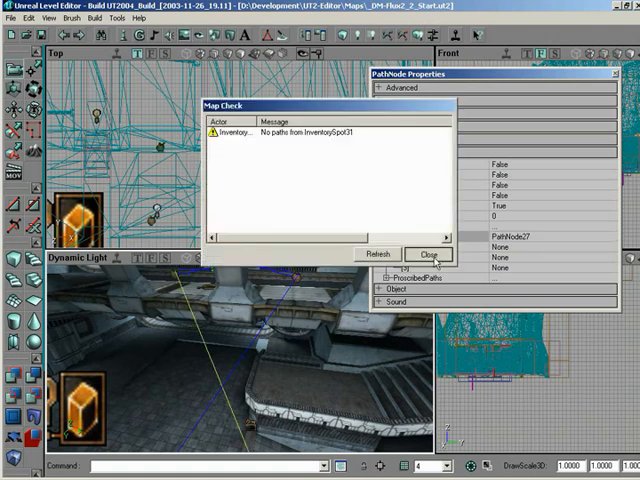
pyautogui.click(430, 254)
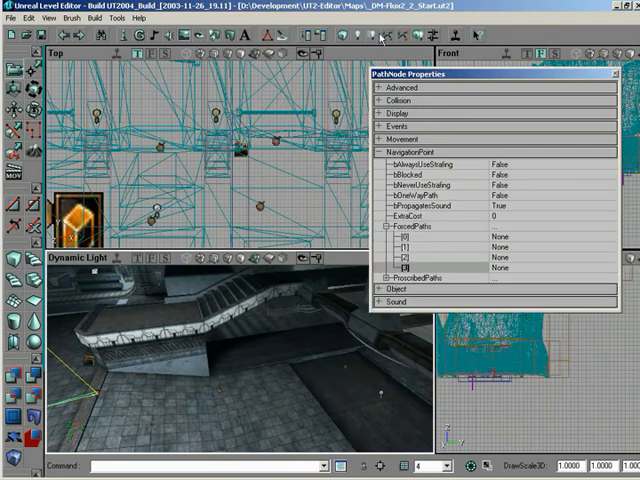
pyautogui.click(384, 38)
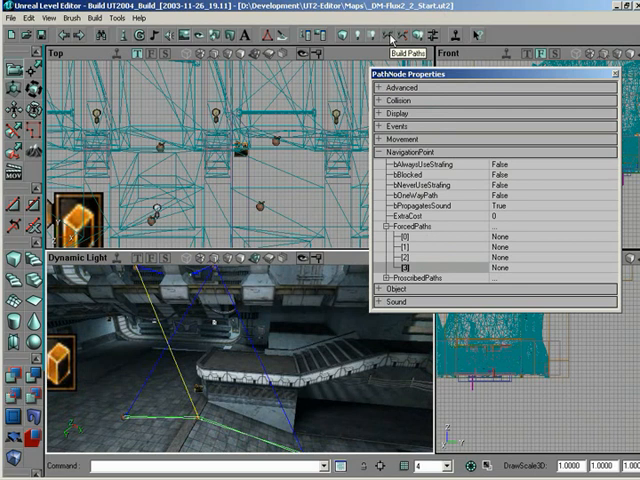
pyautogui.moveTo(428, 52)
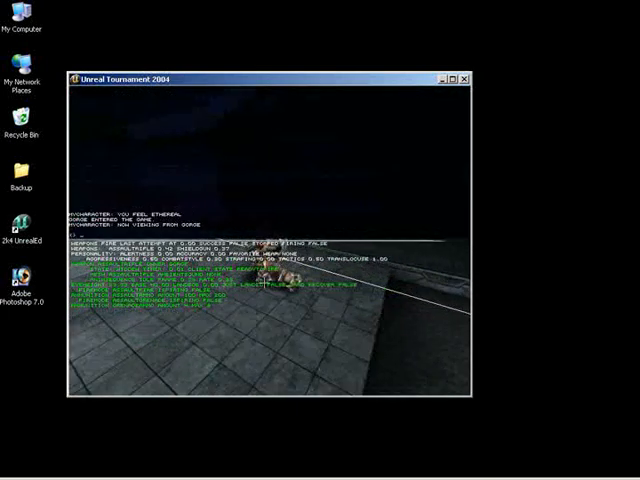
# Exit the test match and return to the level editor.
pyautogui.click(469, 78)
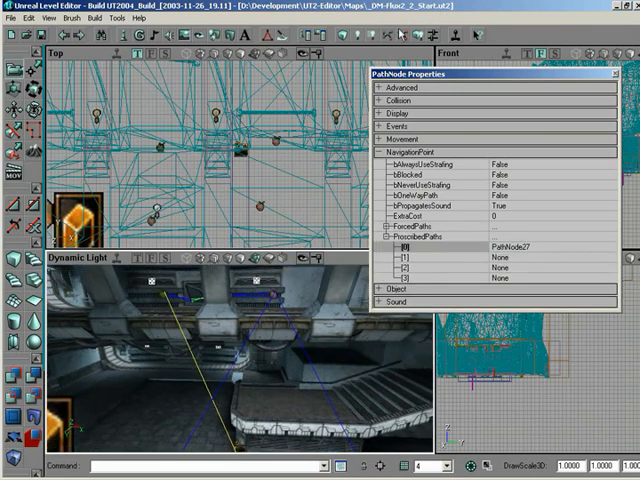
# Rebuild paths with the PathNode27 proscribed path and dismiss the InventorySpot35 warnings.
pyautogui.click(408, 48)
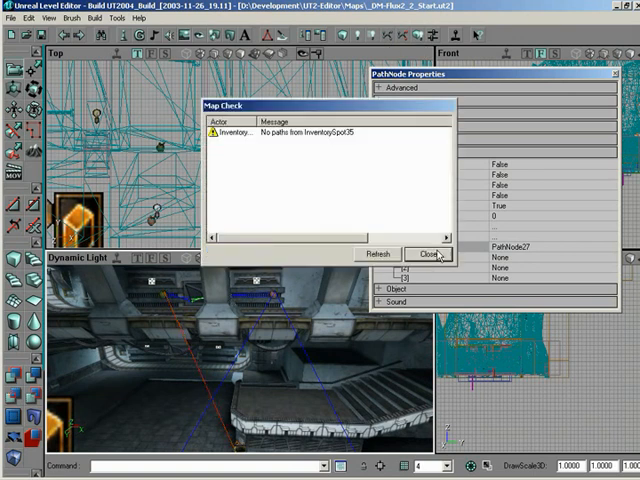
pyautogui.click(432, 253)
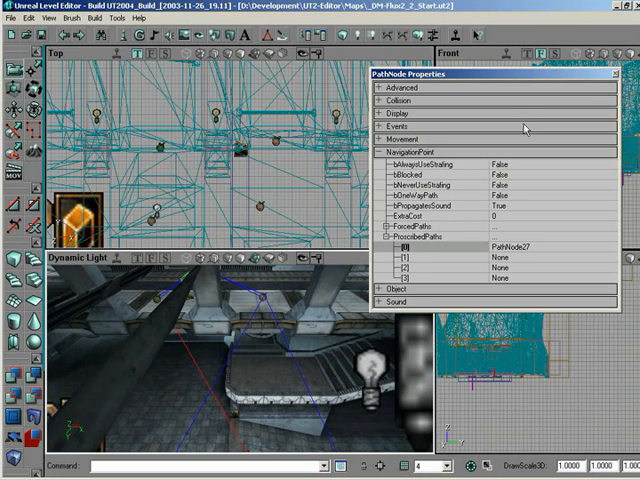
pyautogui.moveTo(524, 128)
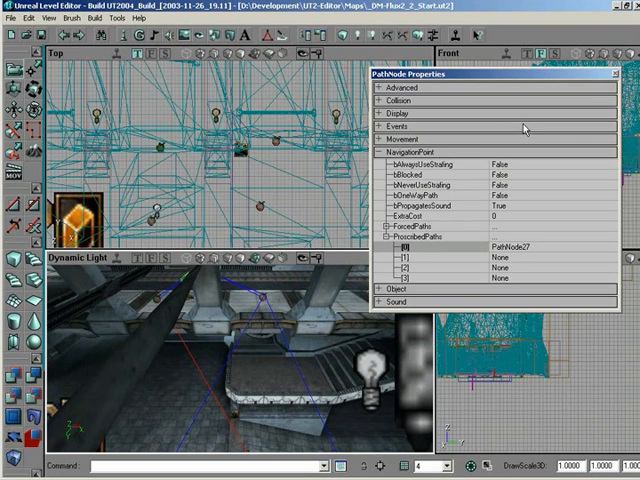
pyautogui.moveTo(524, 127)
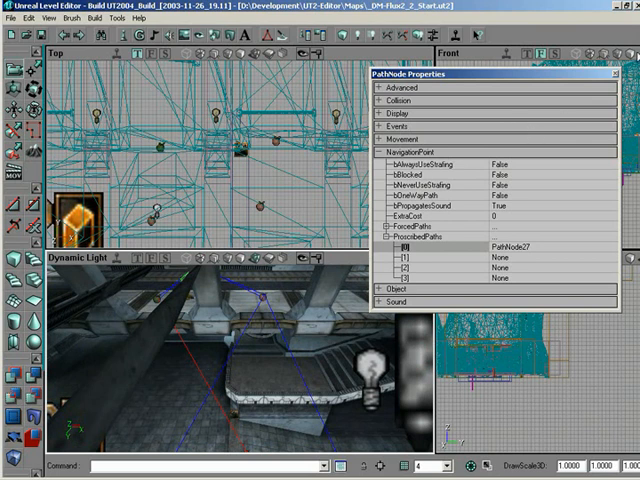
# Close the PathNode Properties window, keeping PathNode27 as the proscribed path.
pyautogui.click(615, 74)
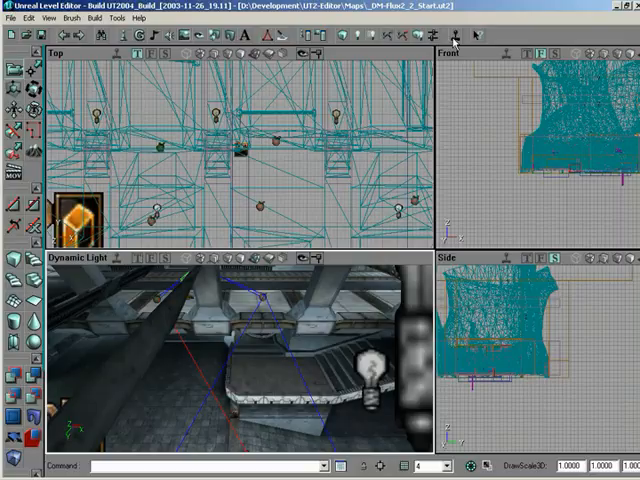